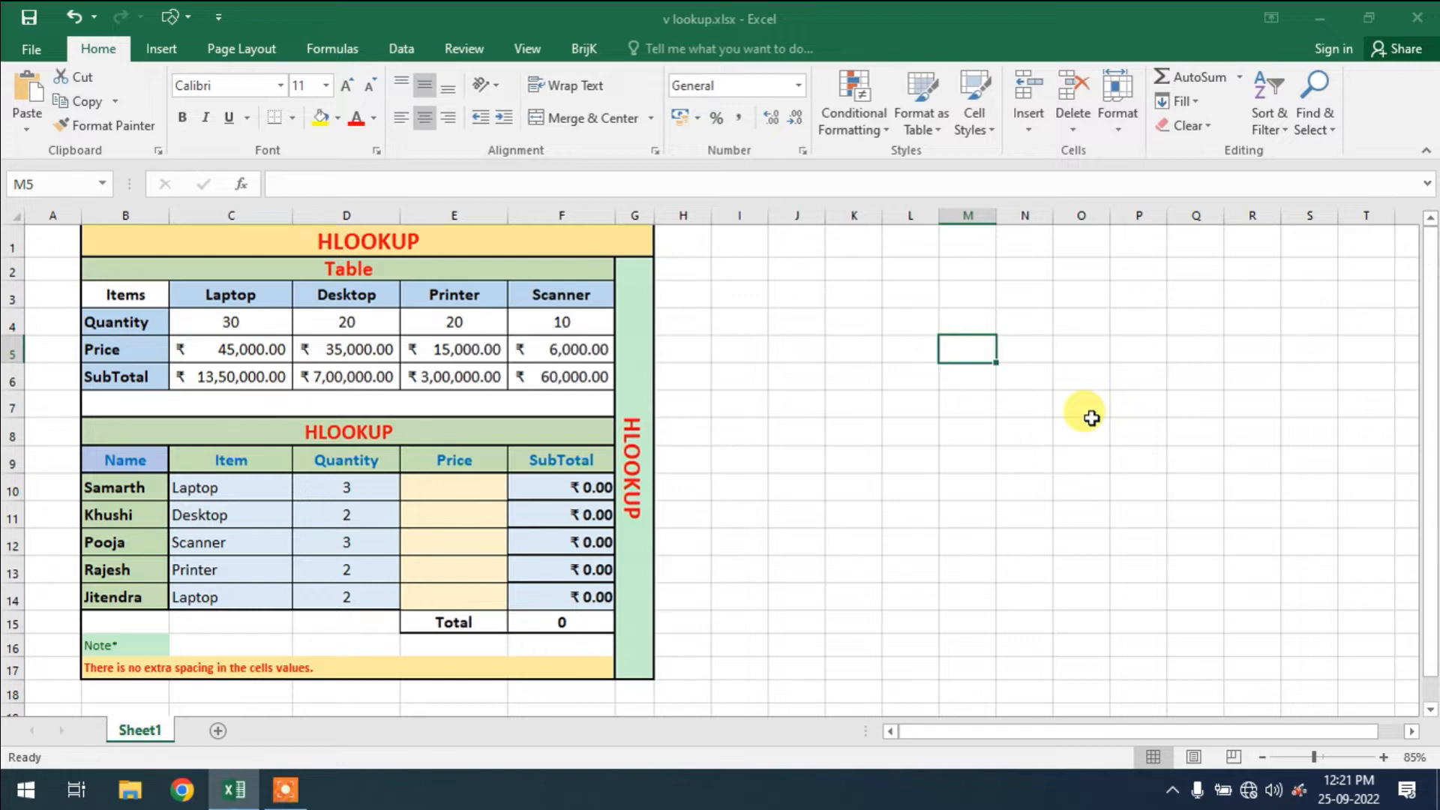
pyautogui.moveTo(791, 553)
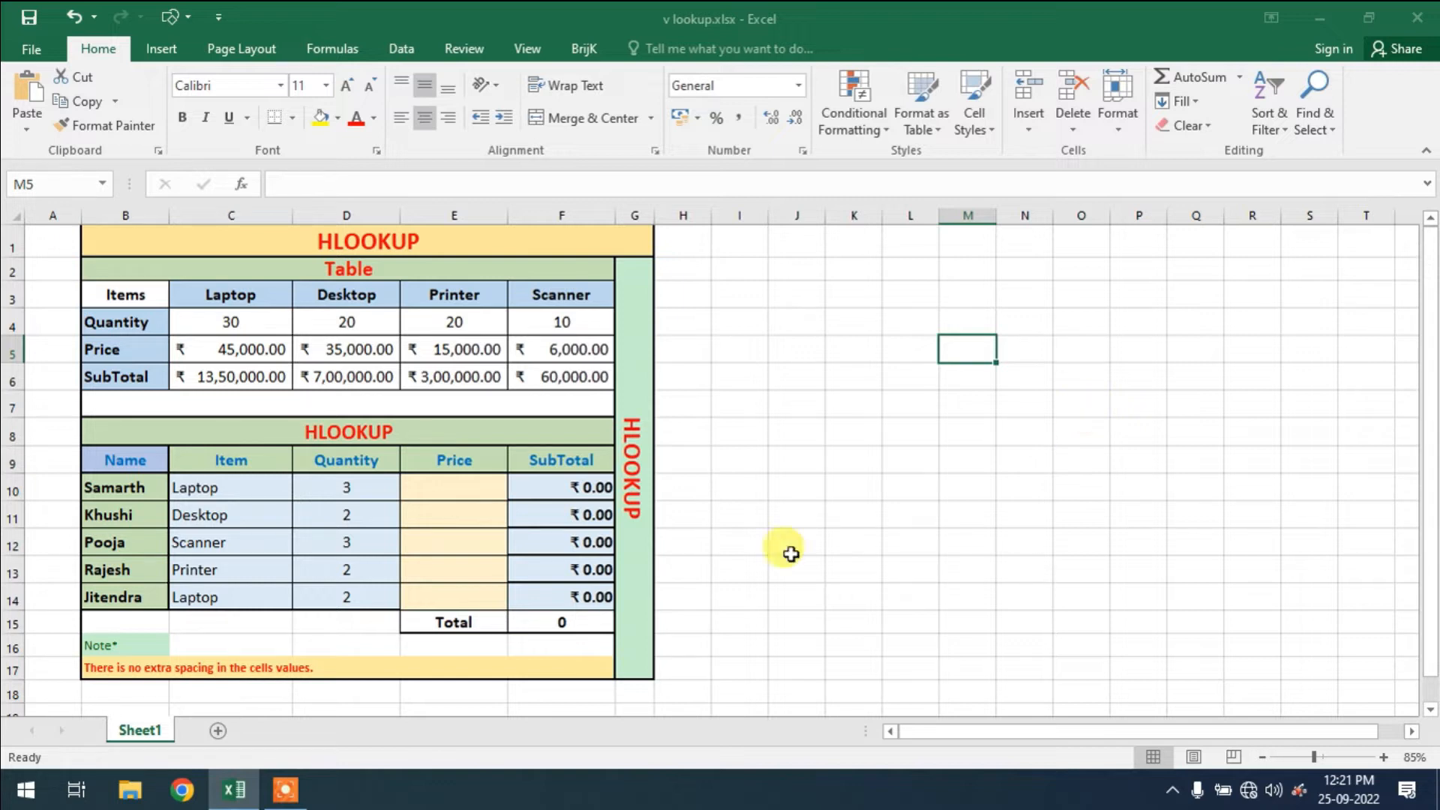
pyautogui.moveTo(771, 558)
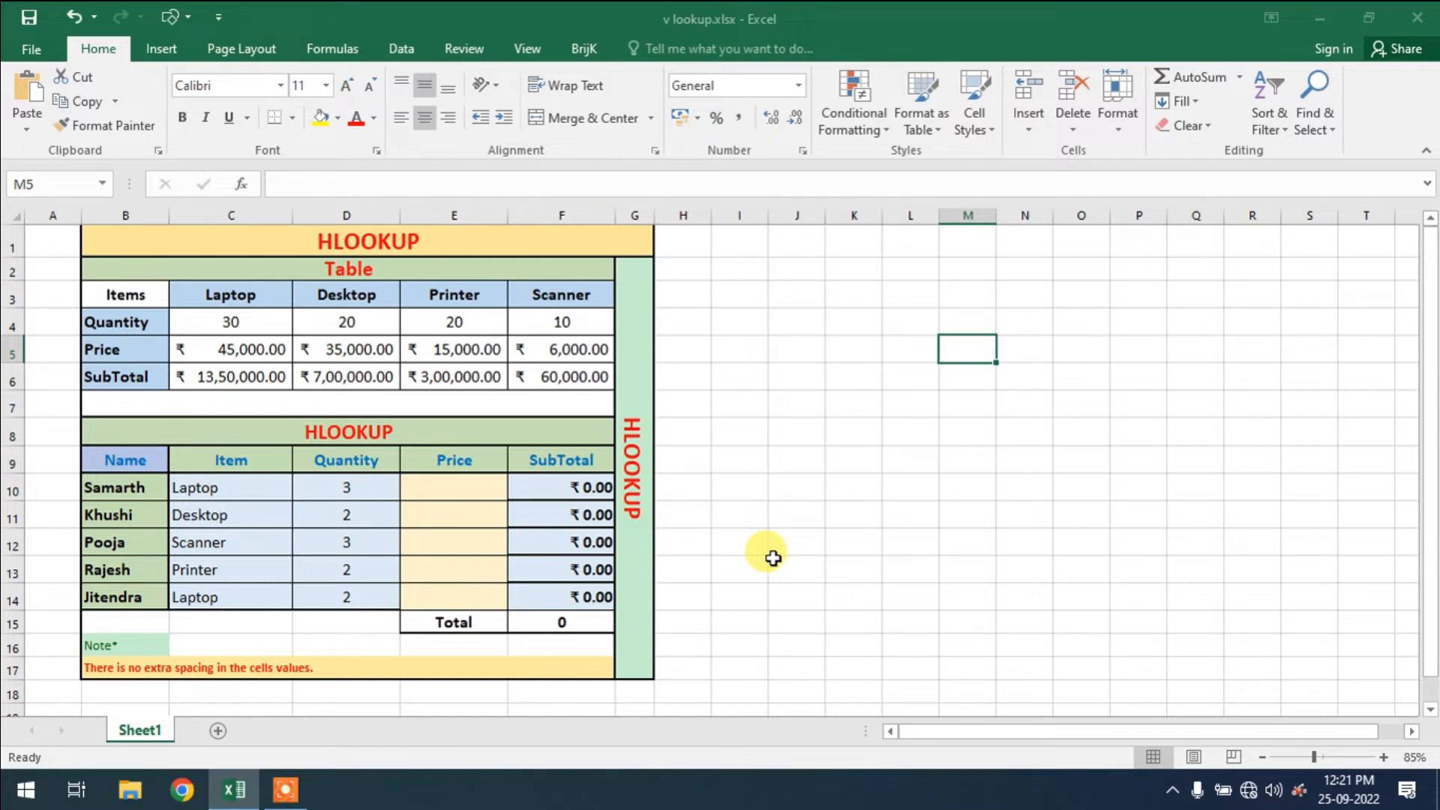
pyautogui.moveTo(769, 558)
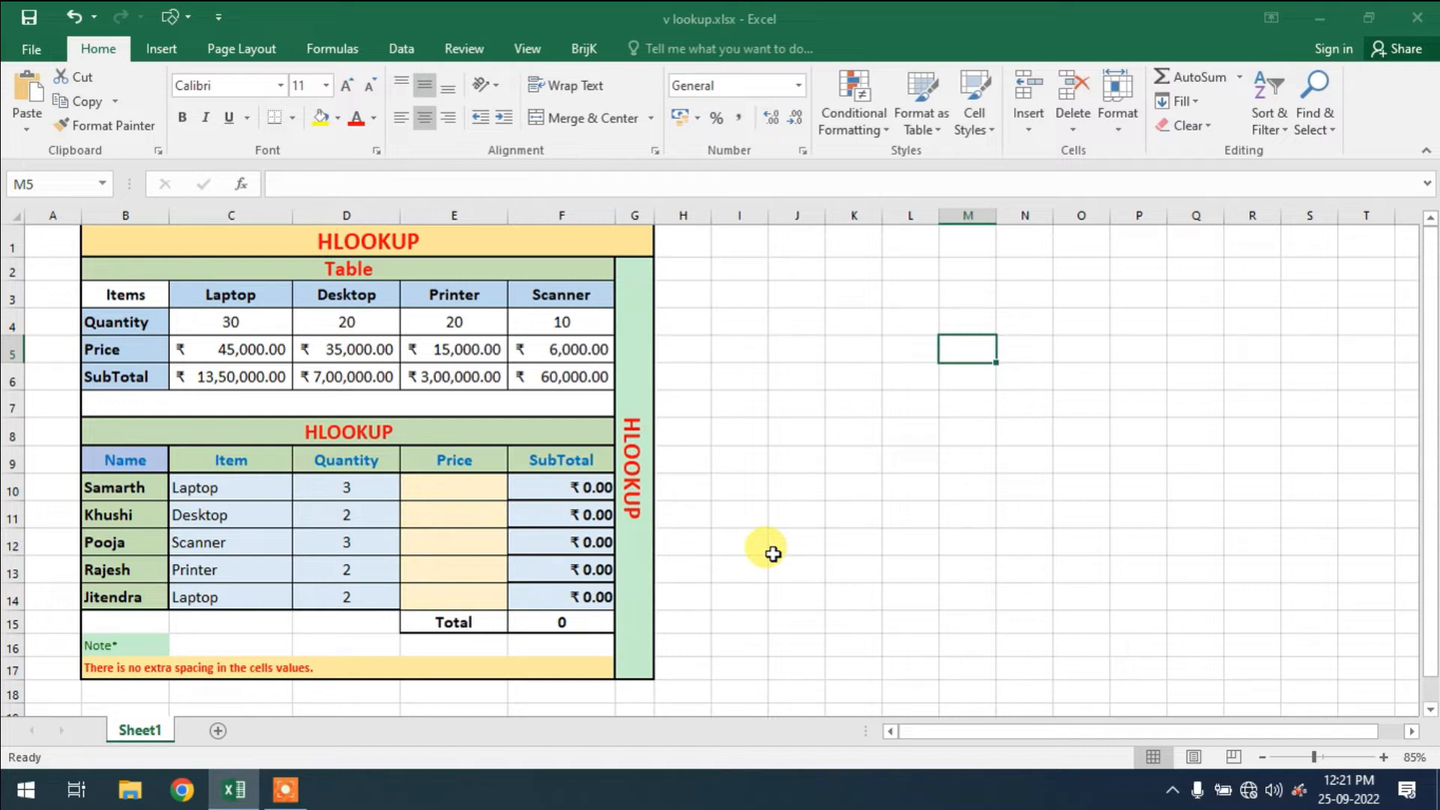
pyautogui.moveTo(164, 294)
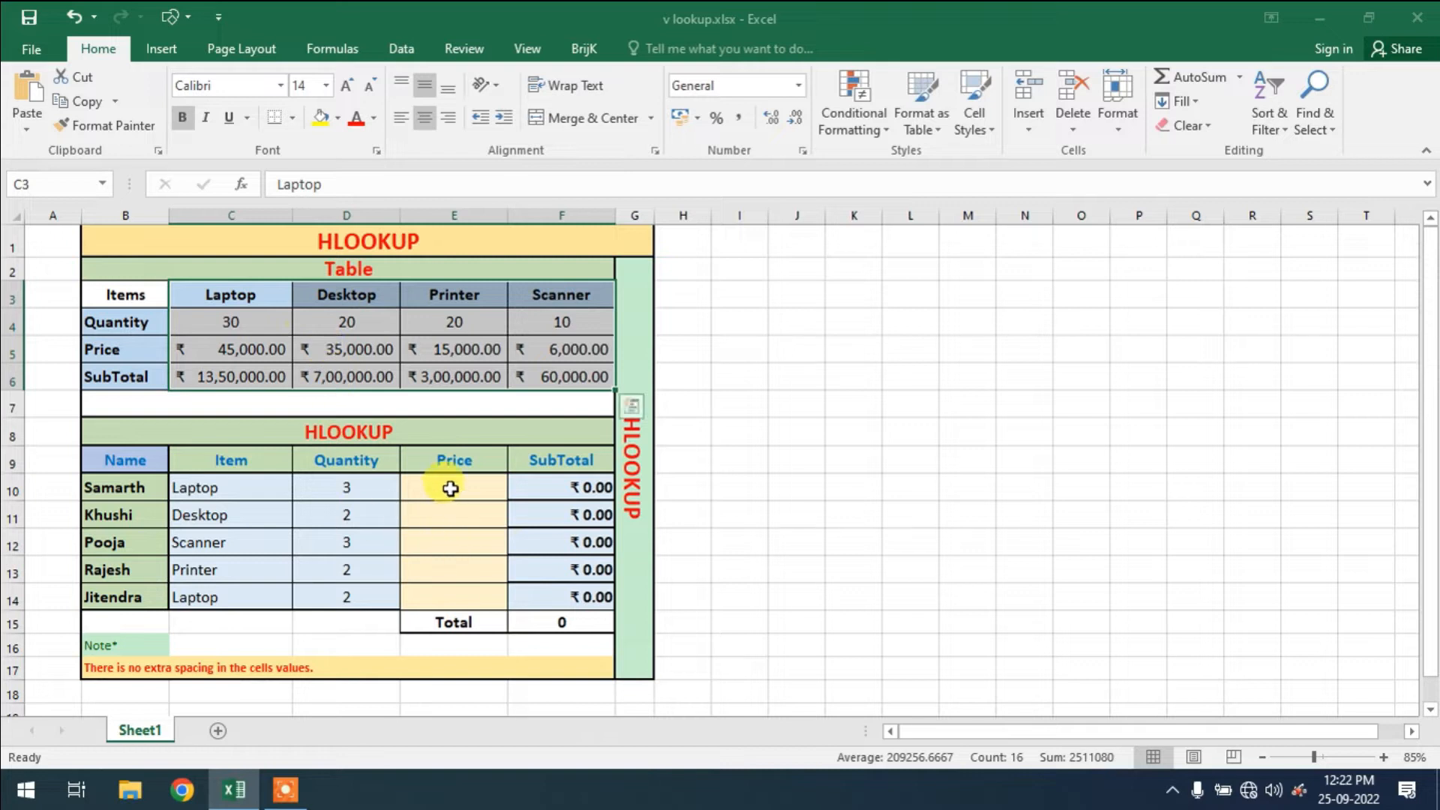
# Step: Select the first order's Price cell E10 and check that the F10 SubTotal multiplies Quantity by Price
pyautogui.click(453, 486)
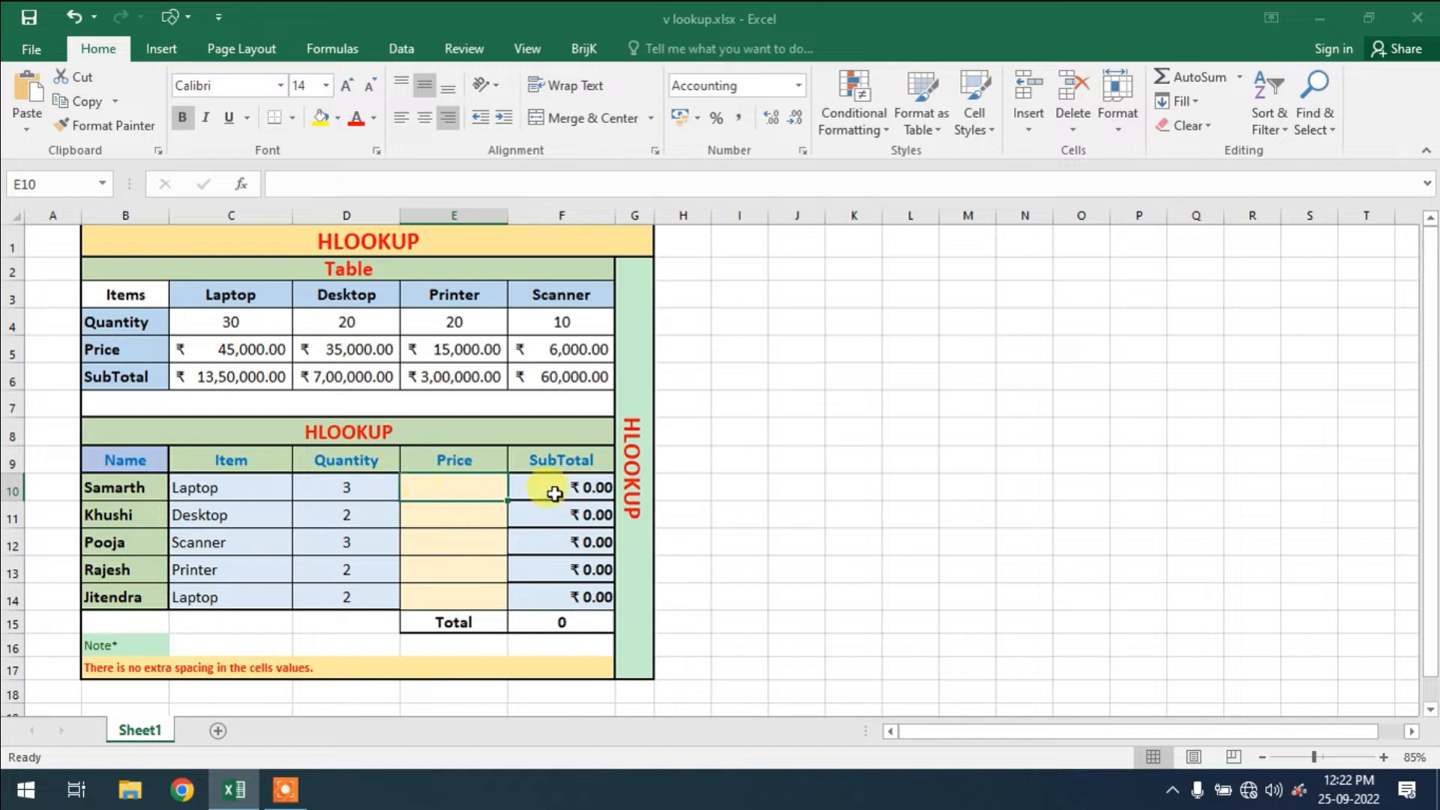
pyautogui.moveTo(570, 488)
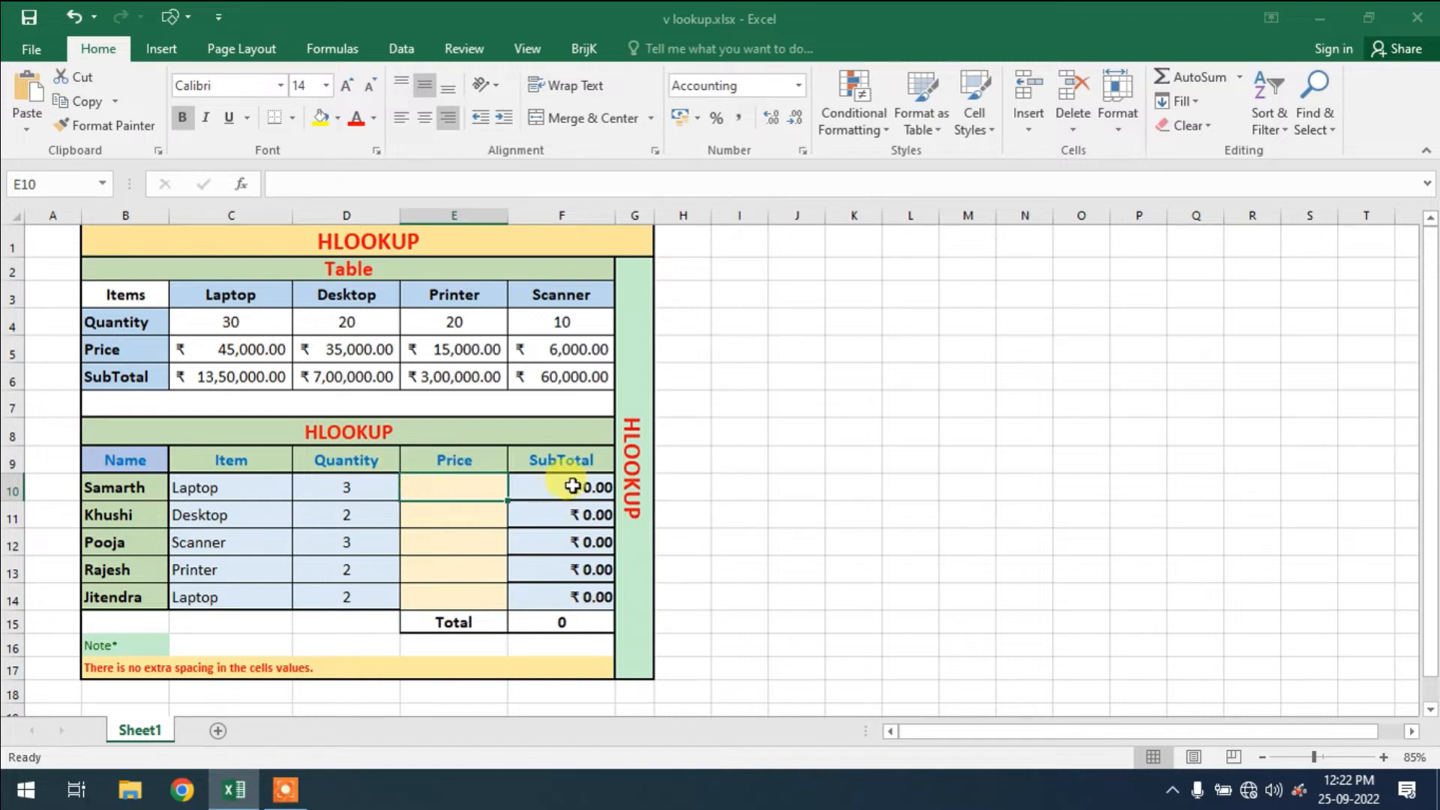
pyautogui.click(561, 486)
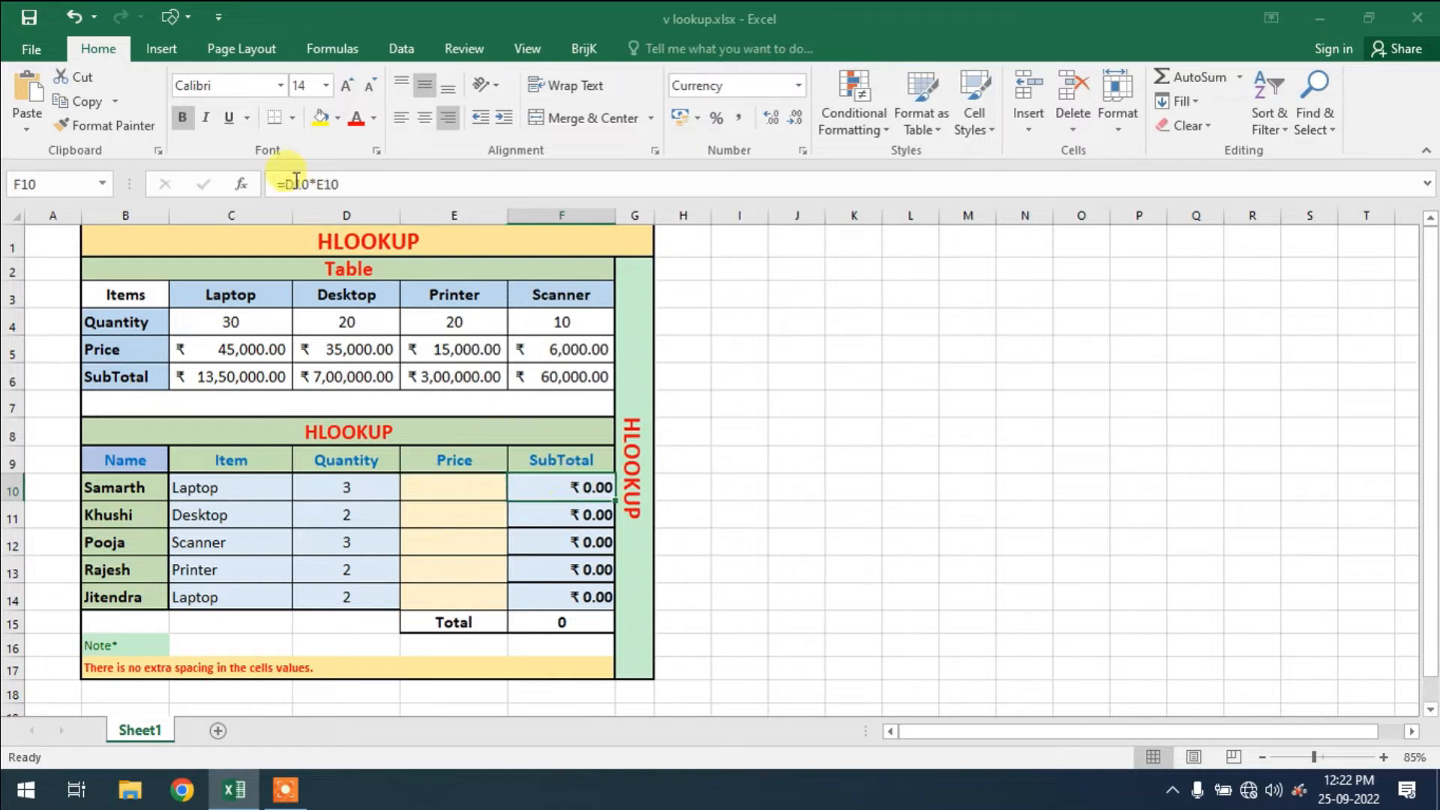
pyautogui.moveTo(333, 488)
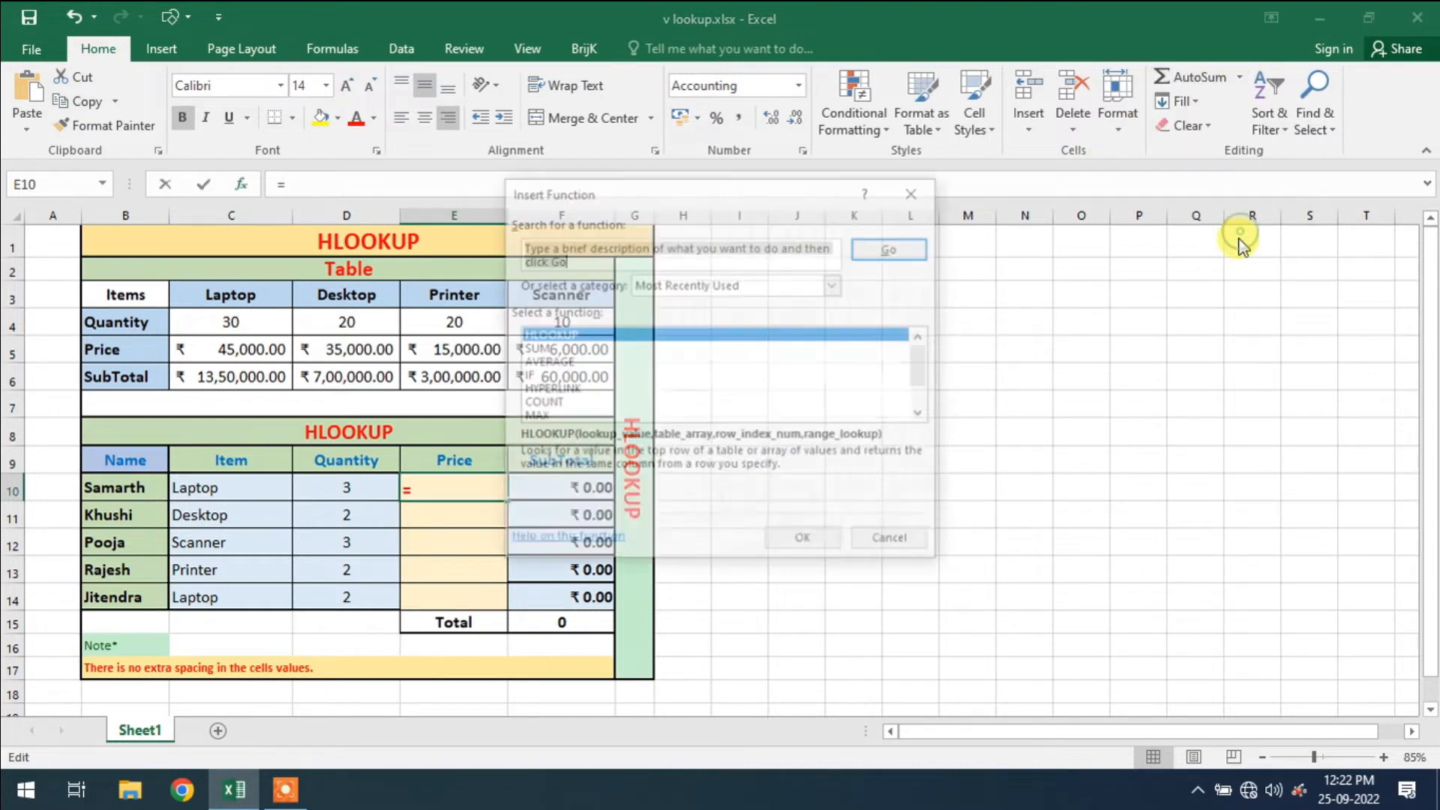
# Step: Search 'hlook' in Insert Function and choose HLOOKUP for E10, opening its argument form
pyautogui.write('h')
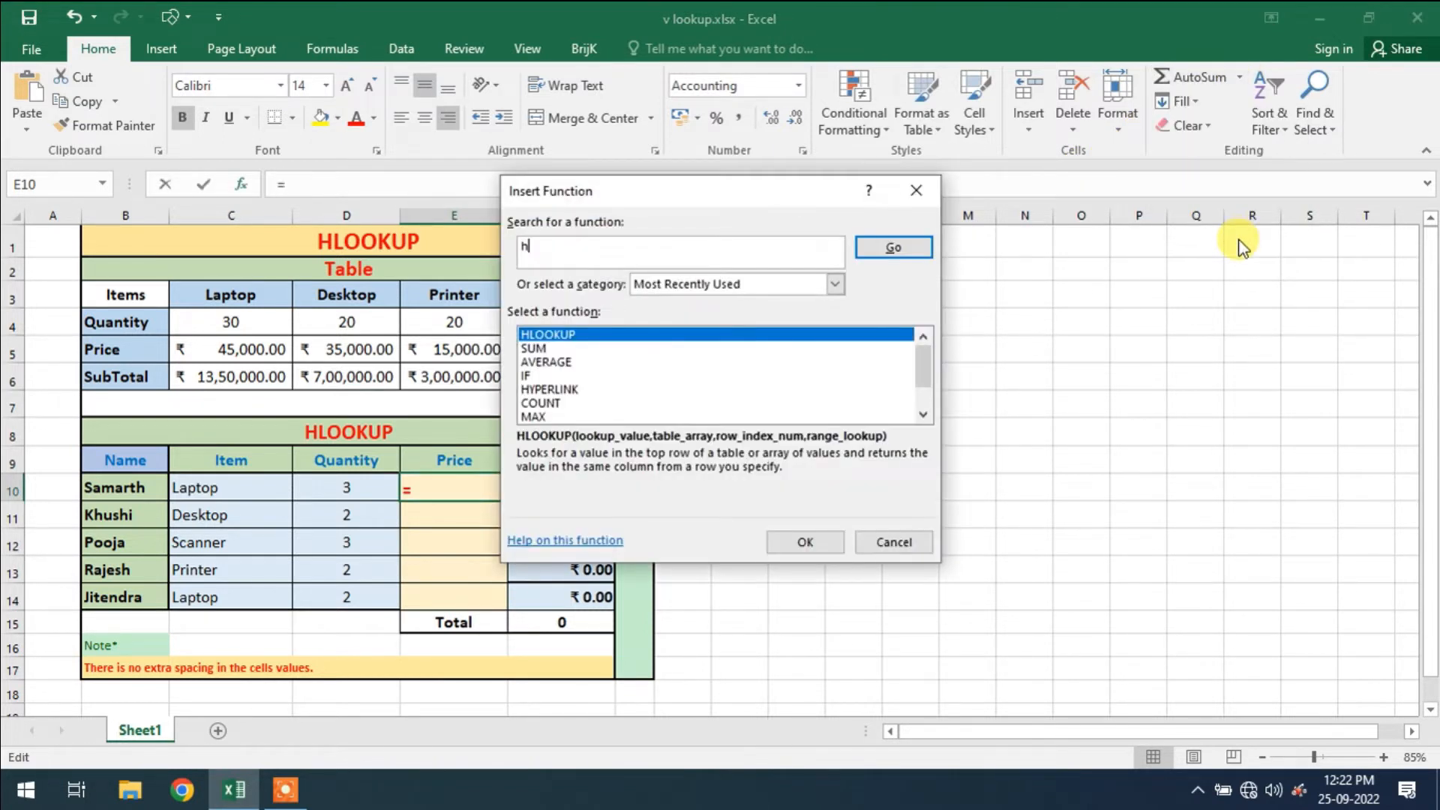
pyautogui.write('lookup')
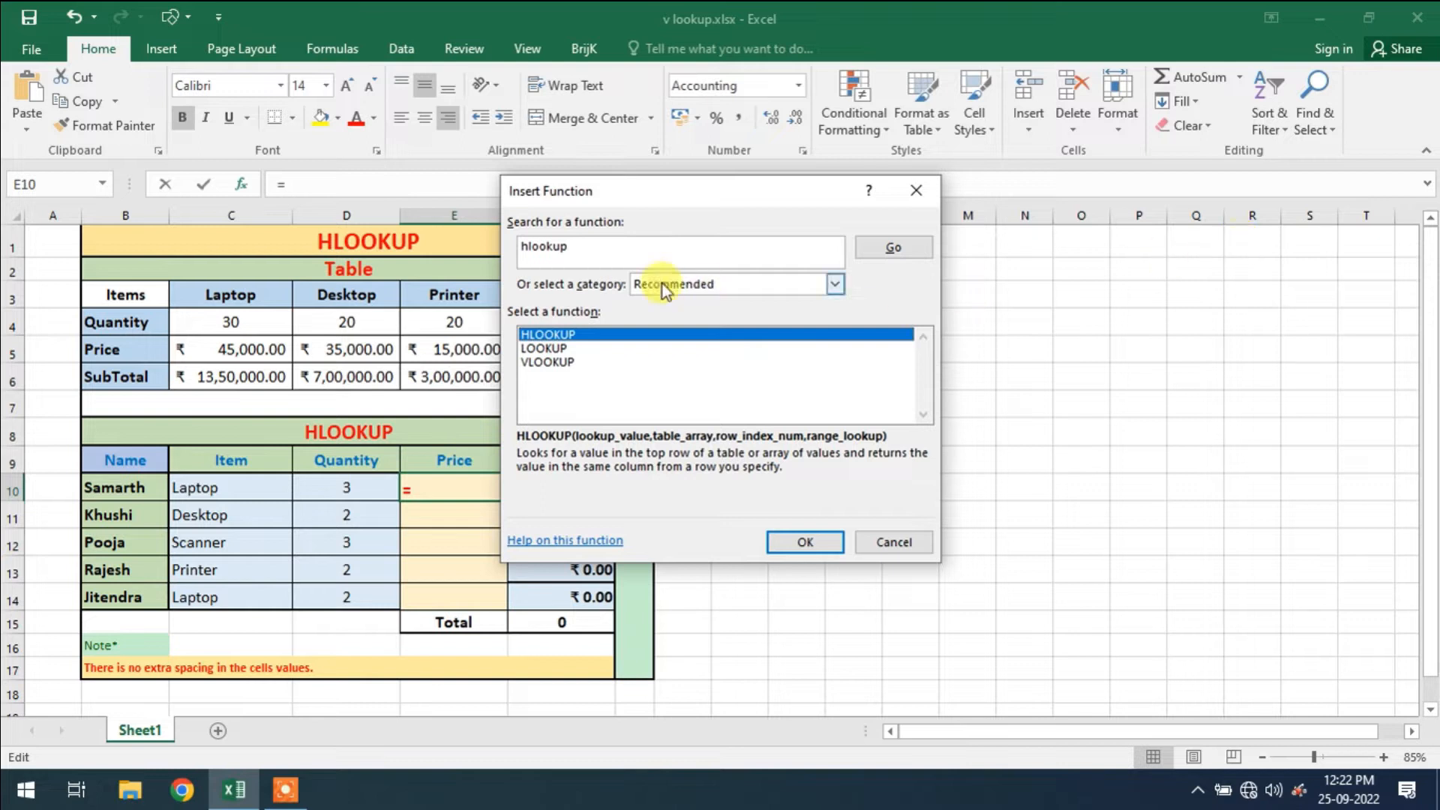
pyautogui.click(804, 541)
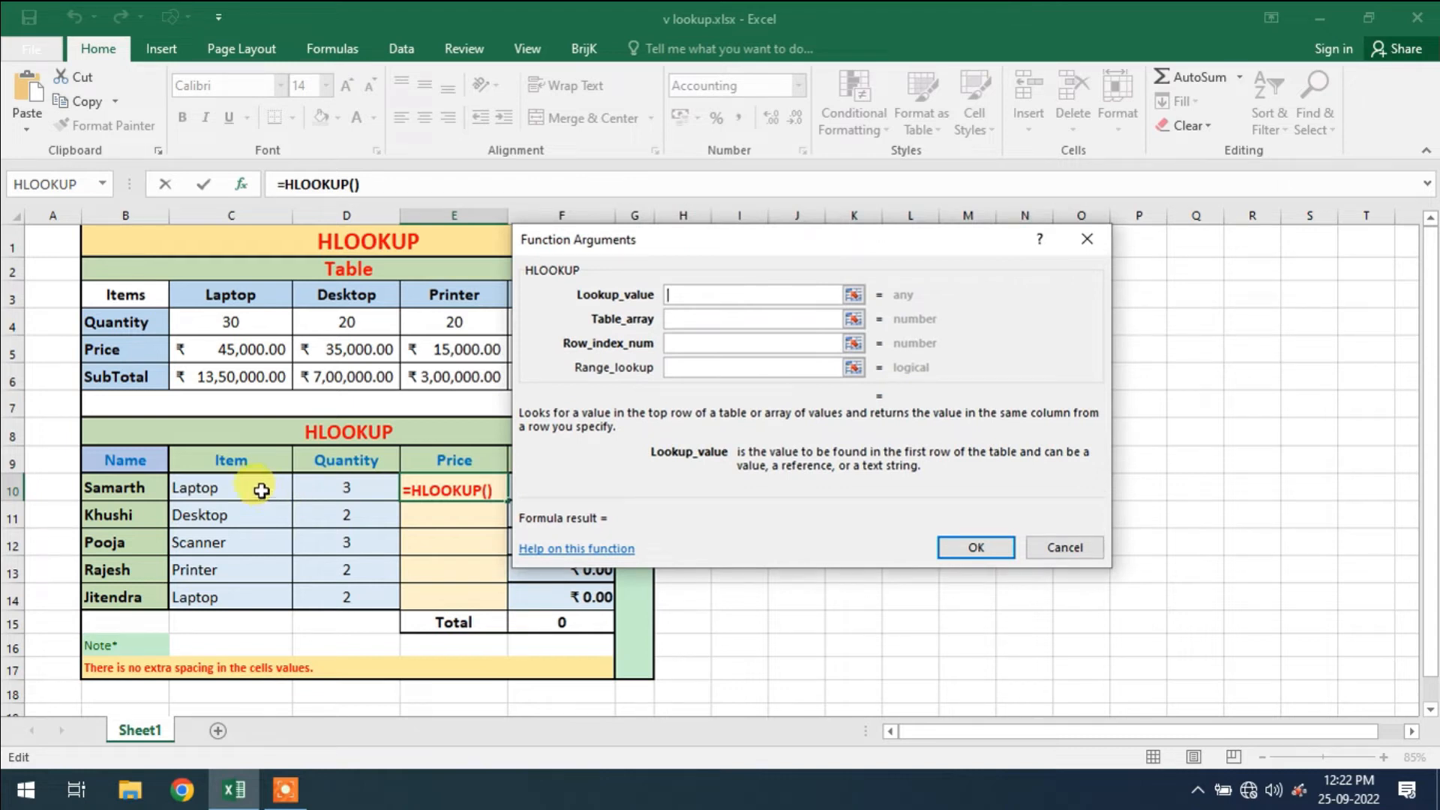
# Step: Complete HLOOKUP(C10, C3:F6, 3, 0) in E10, returning ₹45,000 with a ₹1,35,000 subtotal
pyautogui.click(230, 487)
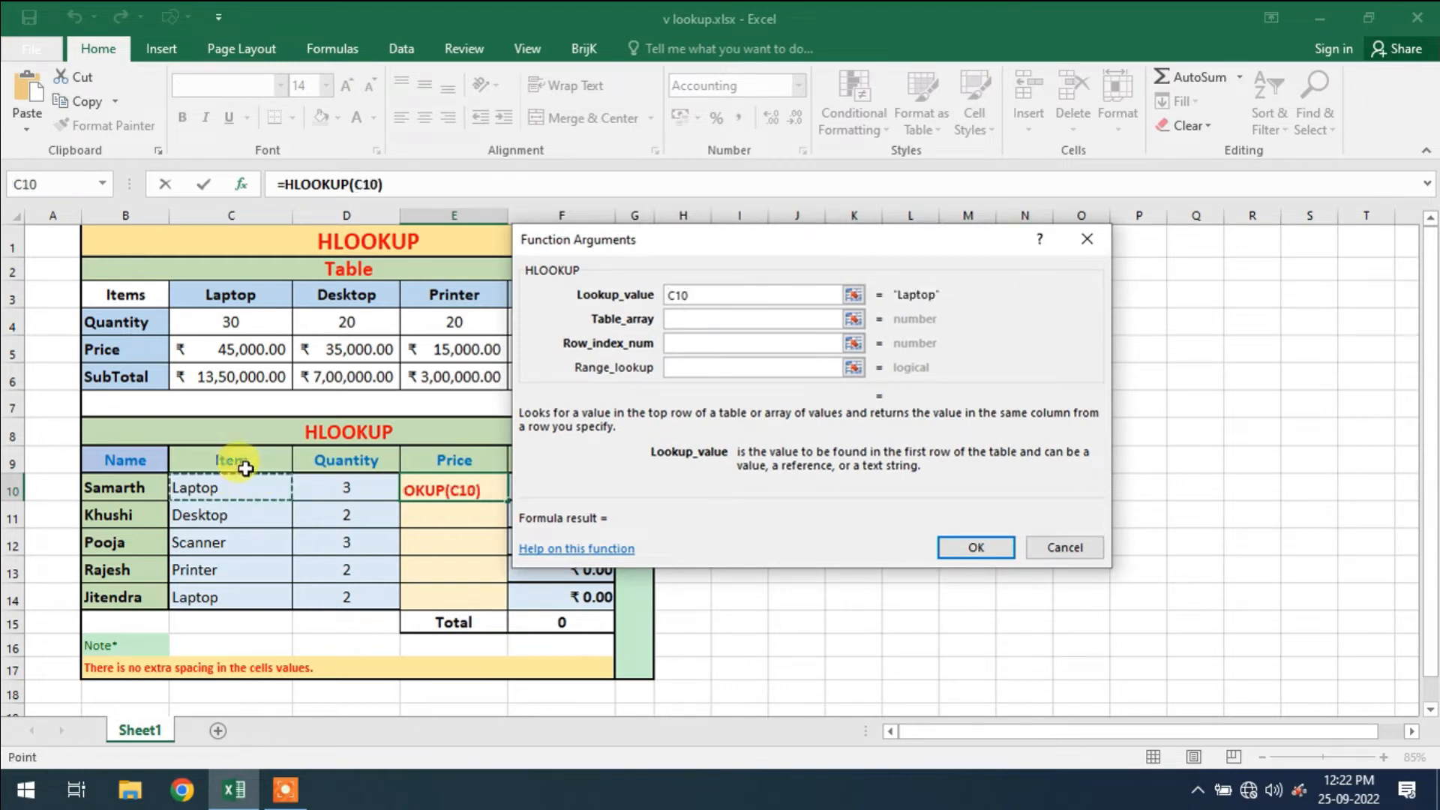
pyautogui.moveTo(250, 476)
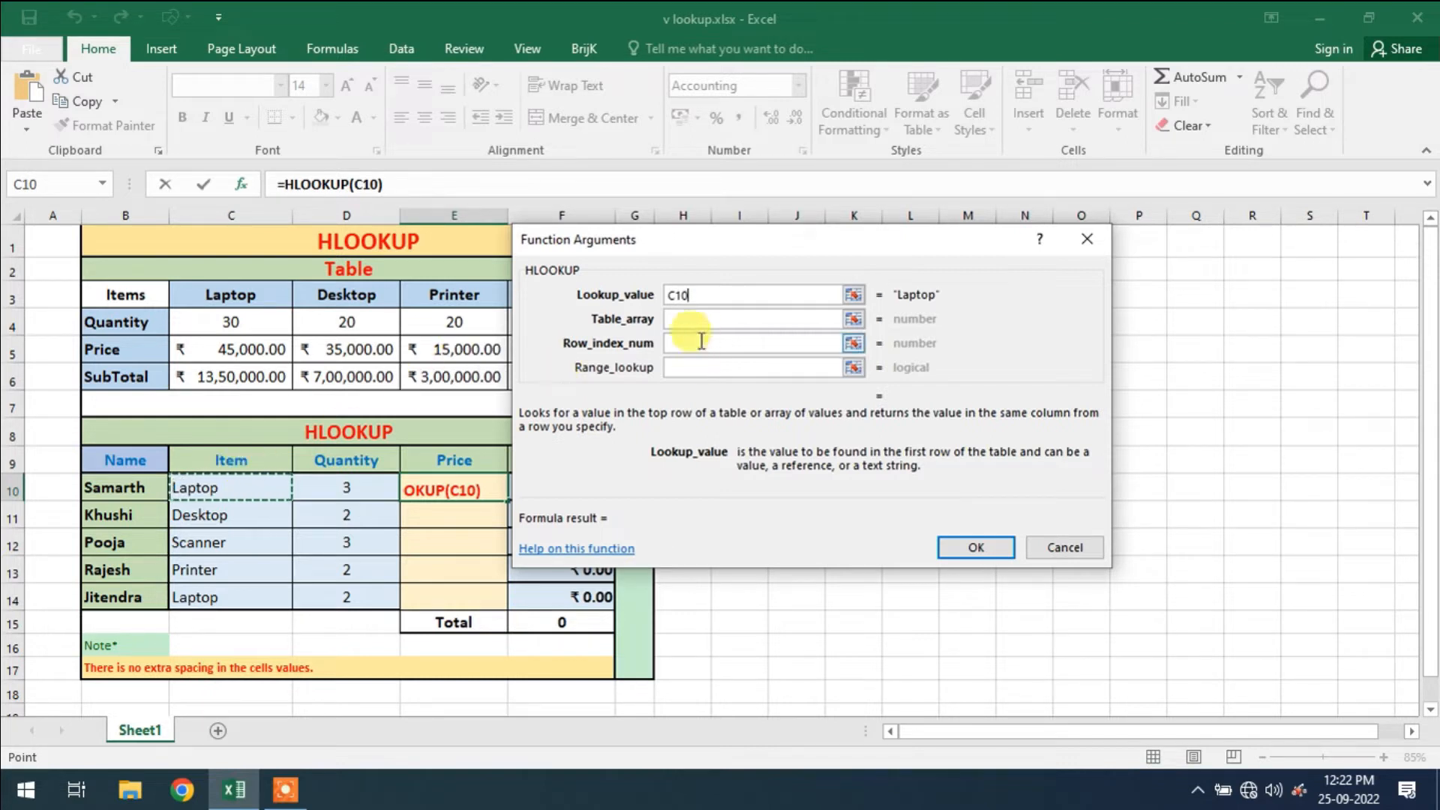
pyautogui.click(749, 318)
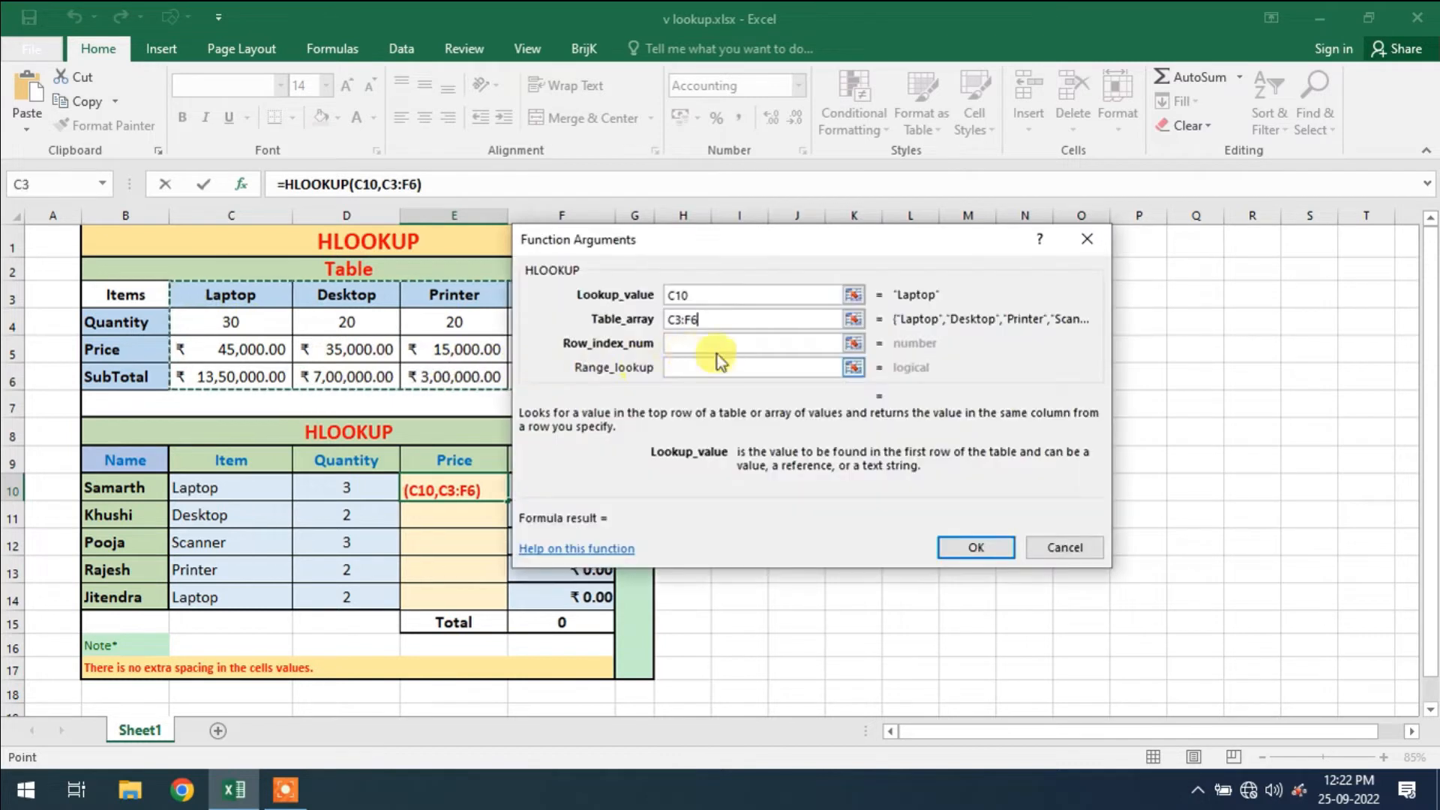
pyautogui.click(744, 342)
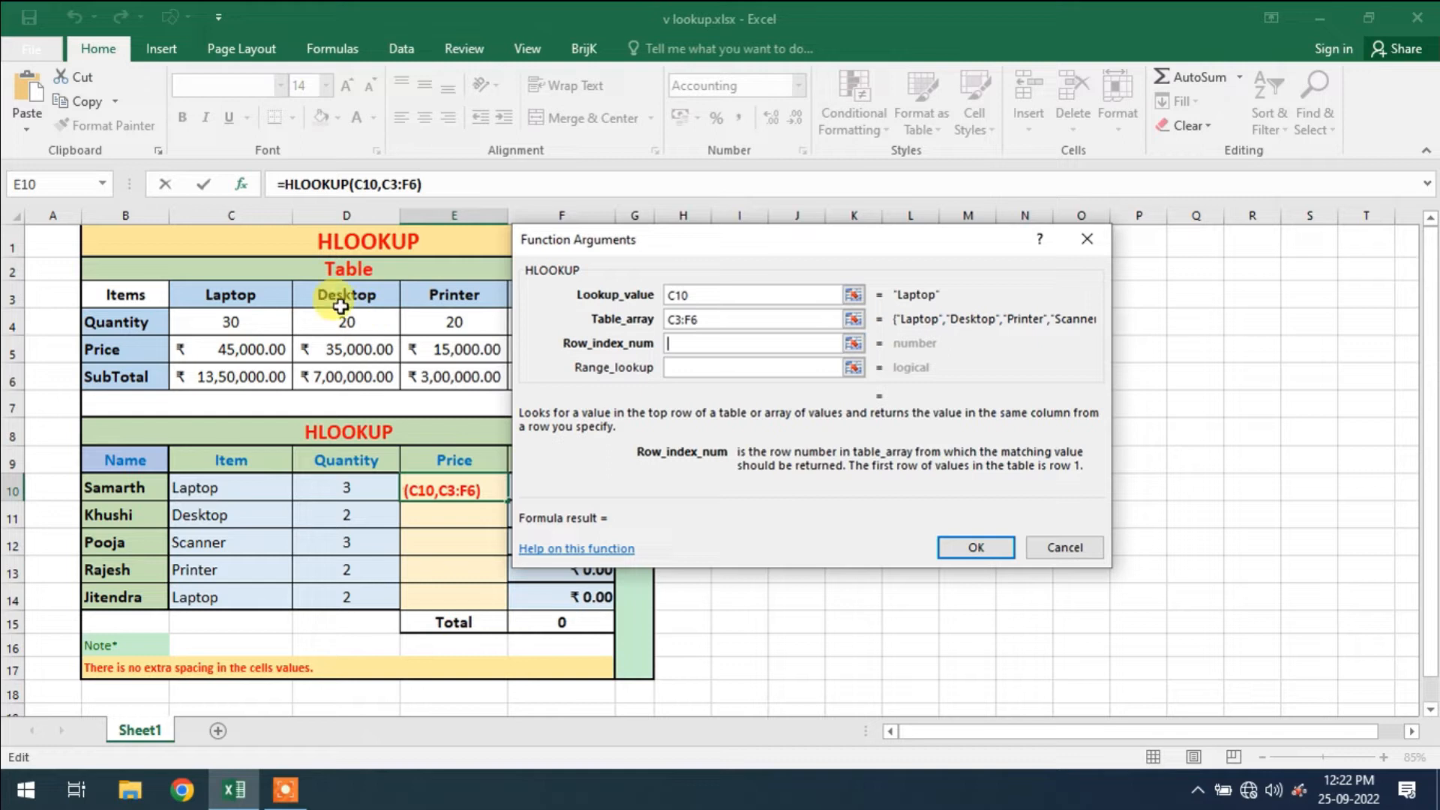
pyautogui.moveTo(264, 353)
pyautogui.write('3')
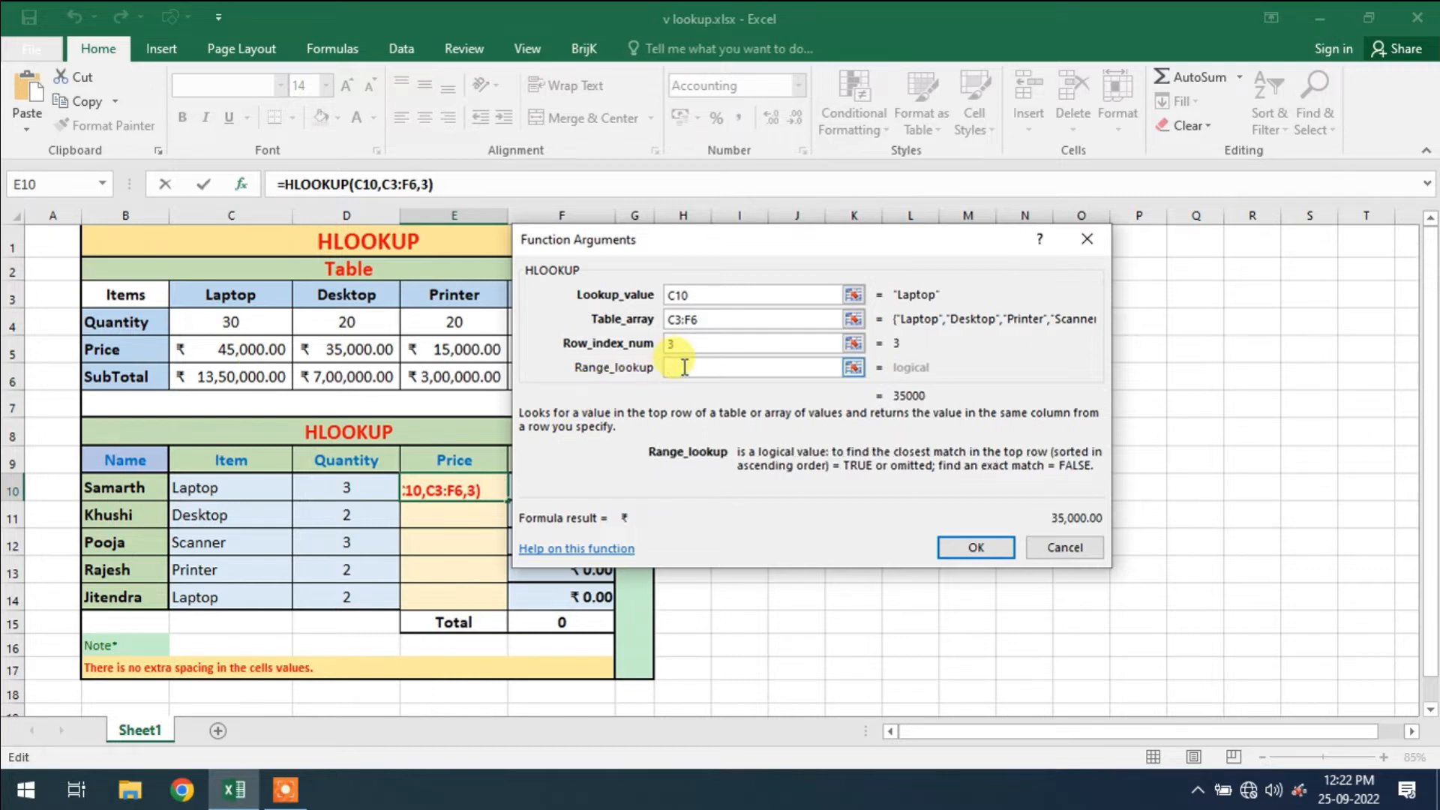
pyautogui.click(975, 548)
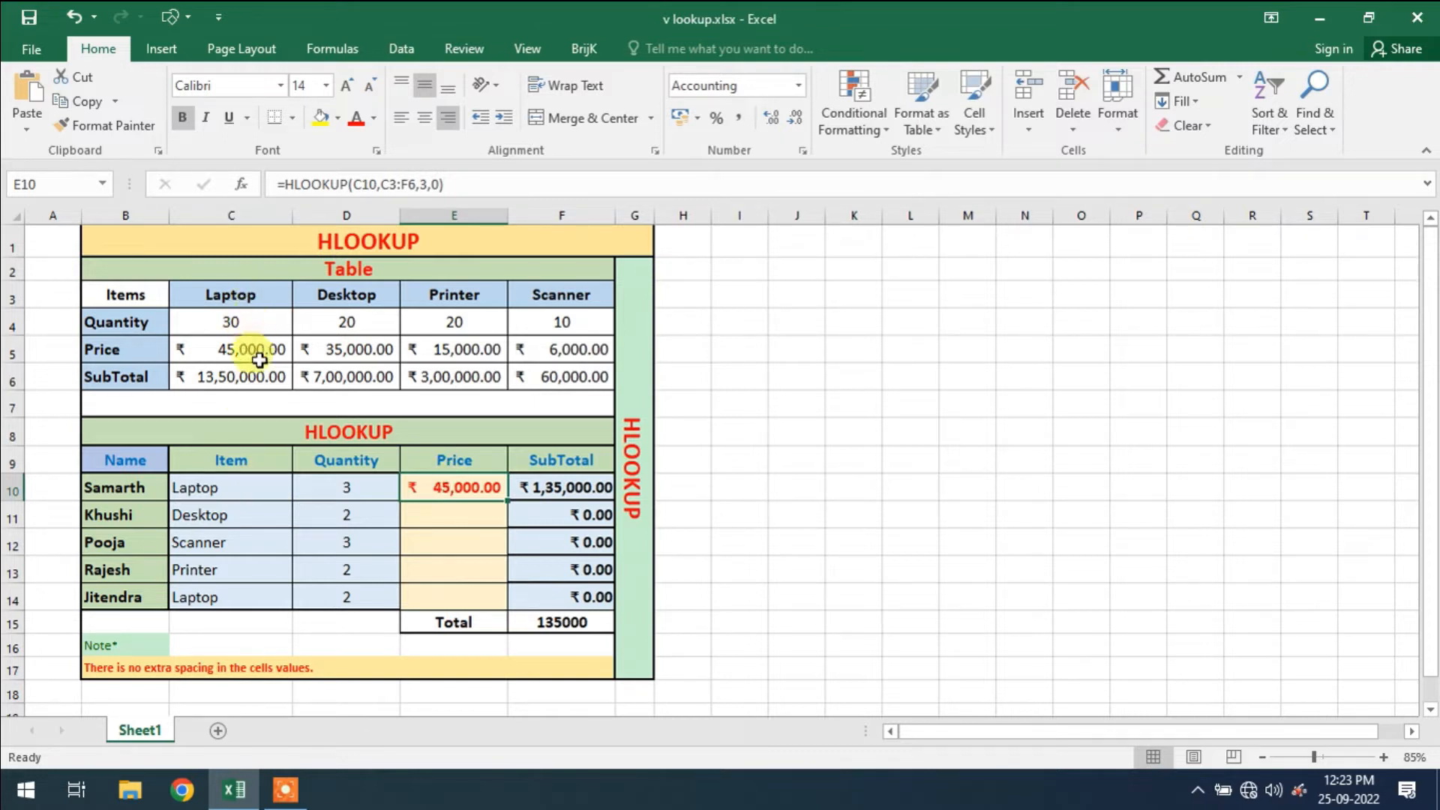
pyautogui.moveTo(481, 496)
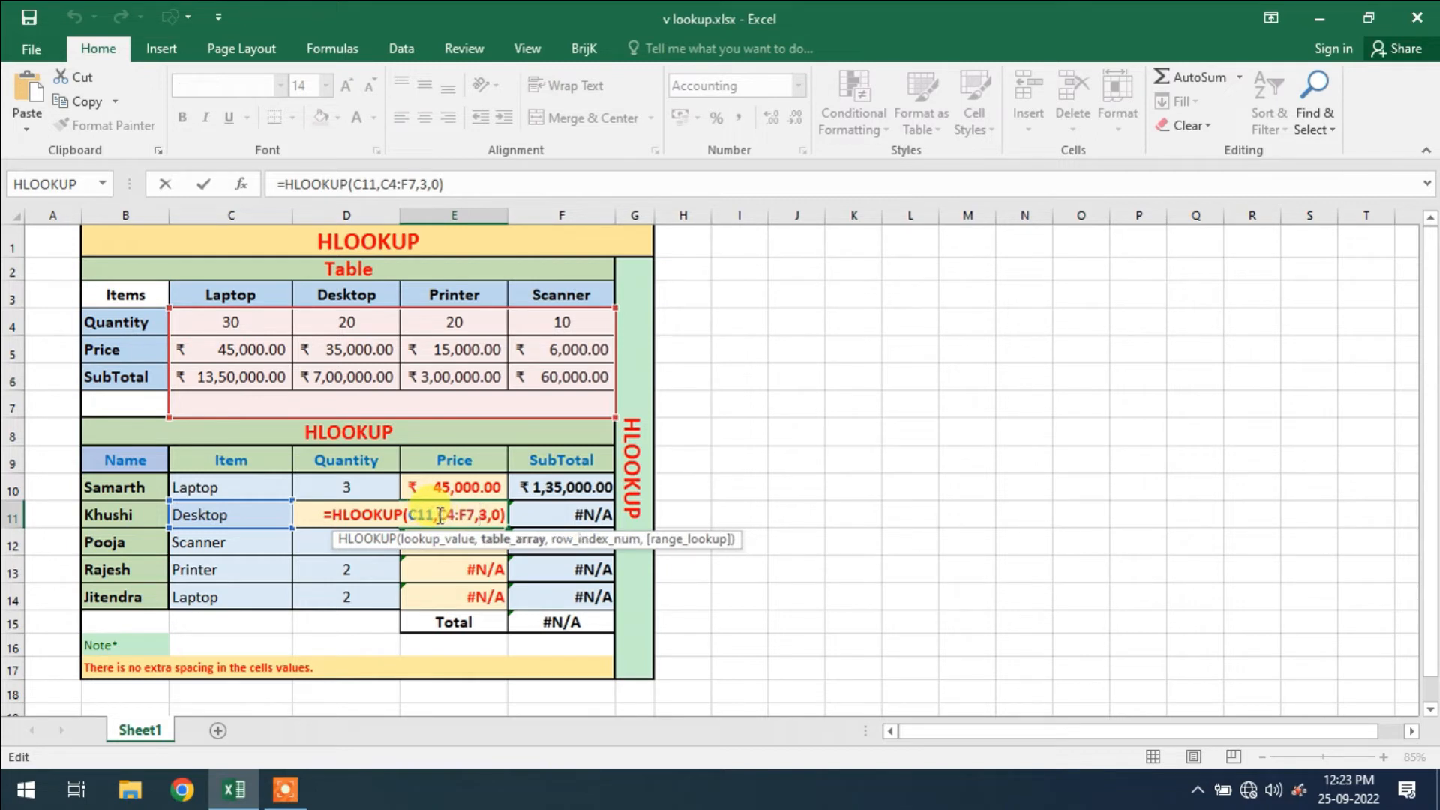
# Step: Lock E11's shifted range as $C$4:$F$7 with F4, which still gives #N/A, then review E10
pyautogui.press('F4')
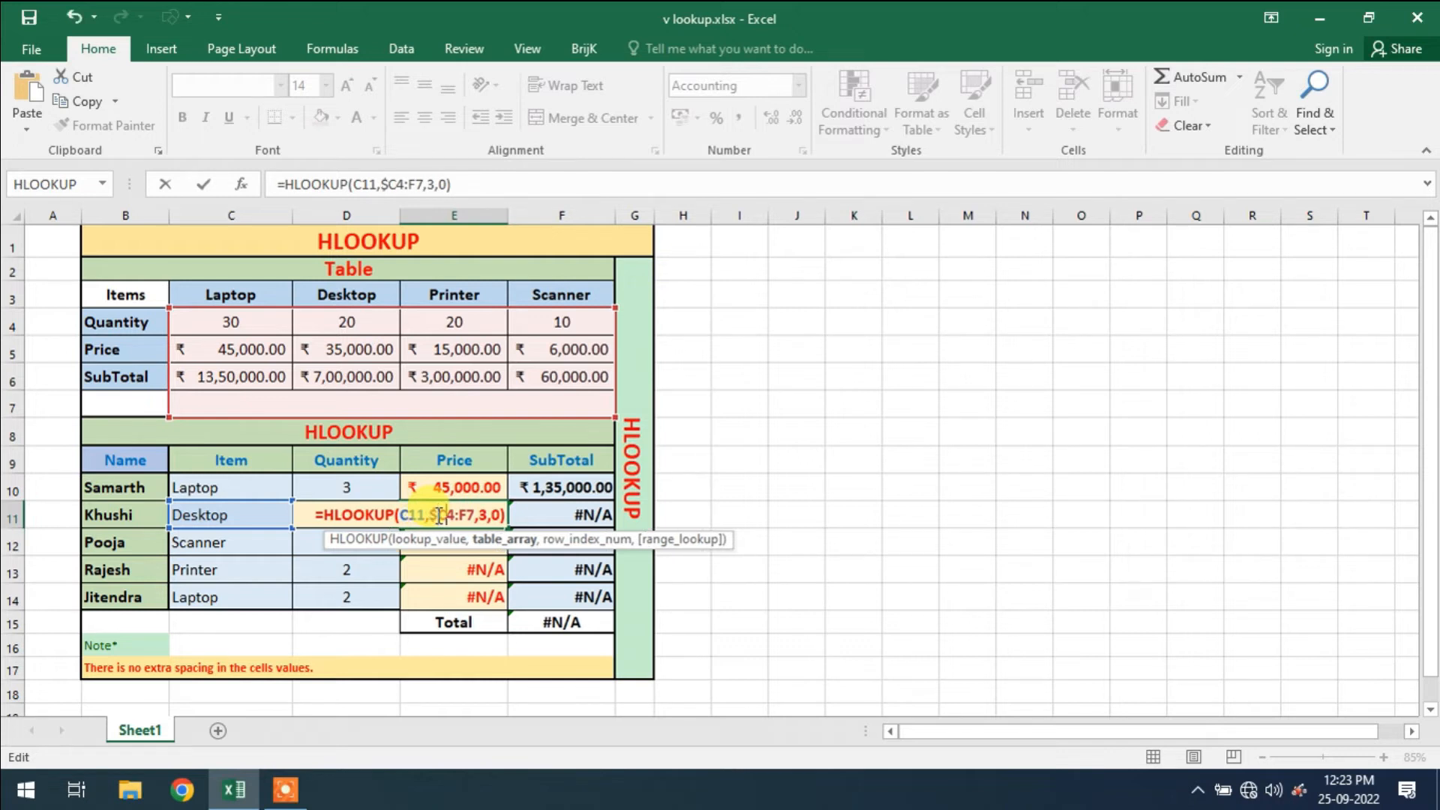
pyautogui.press('F4')
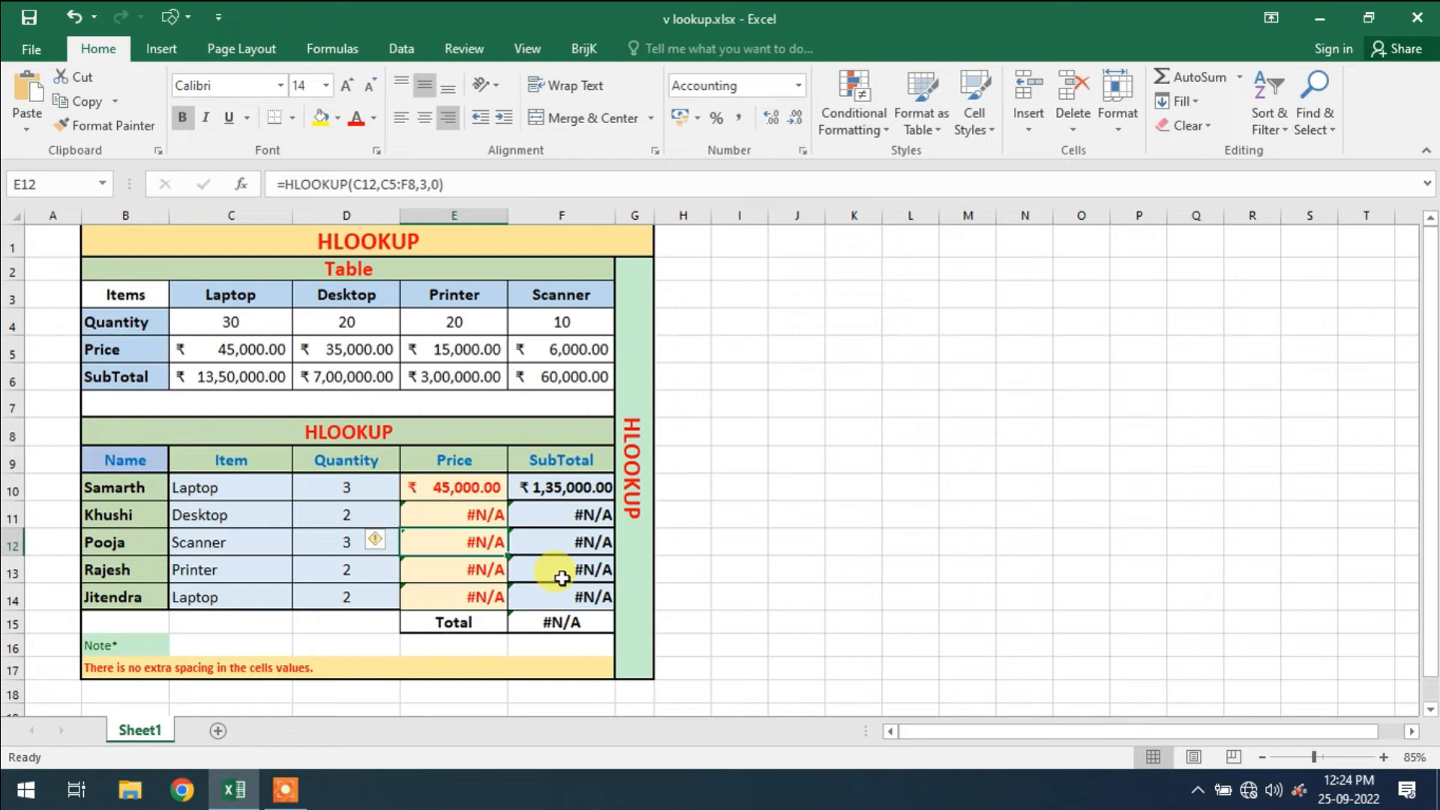
pyautogui.click(453, 486)
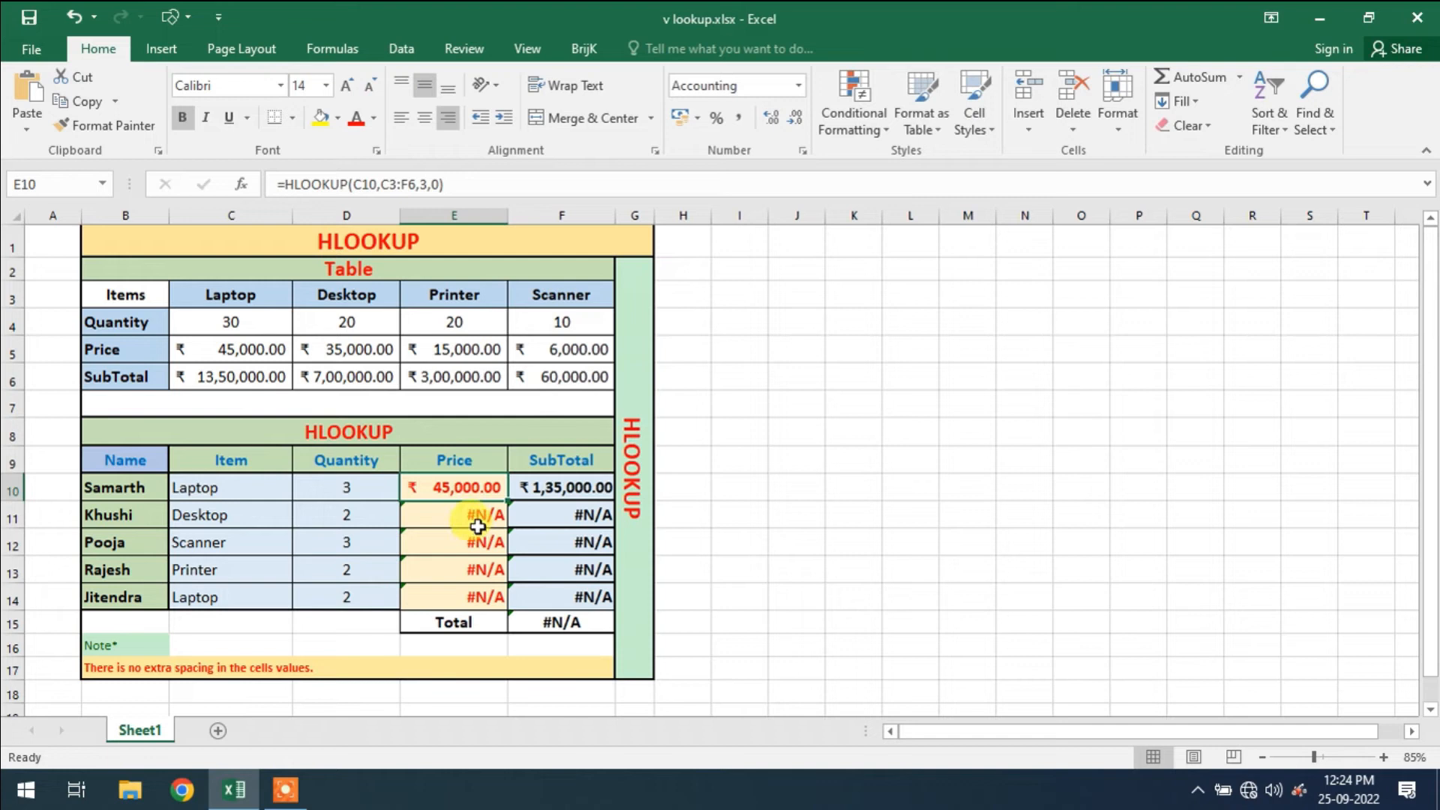
# Step: Compare E11 with E10 and edit E10 to fix its table range as absolute $C$3:$F$6
pyautogui.click(453, 514)
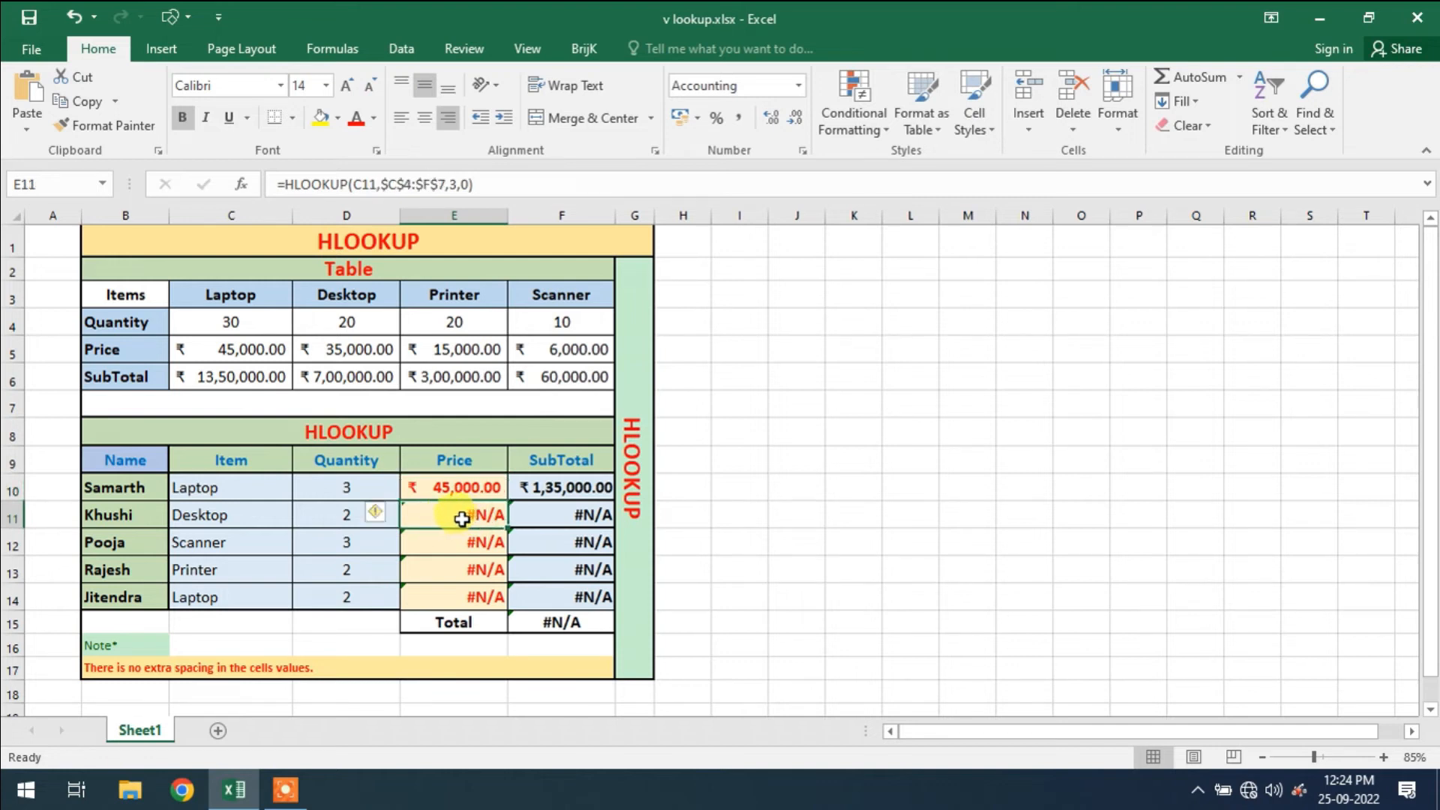
pyautogui.click(464, 486)
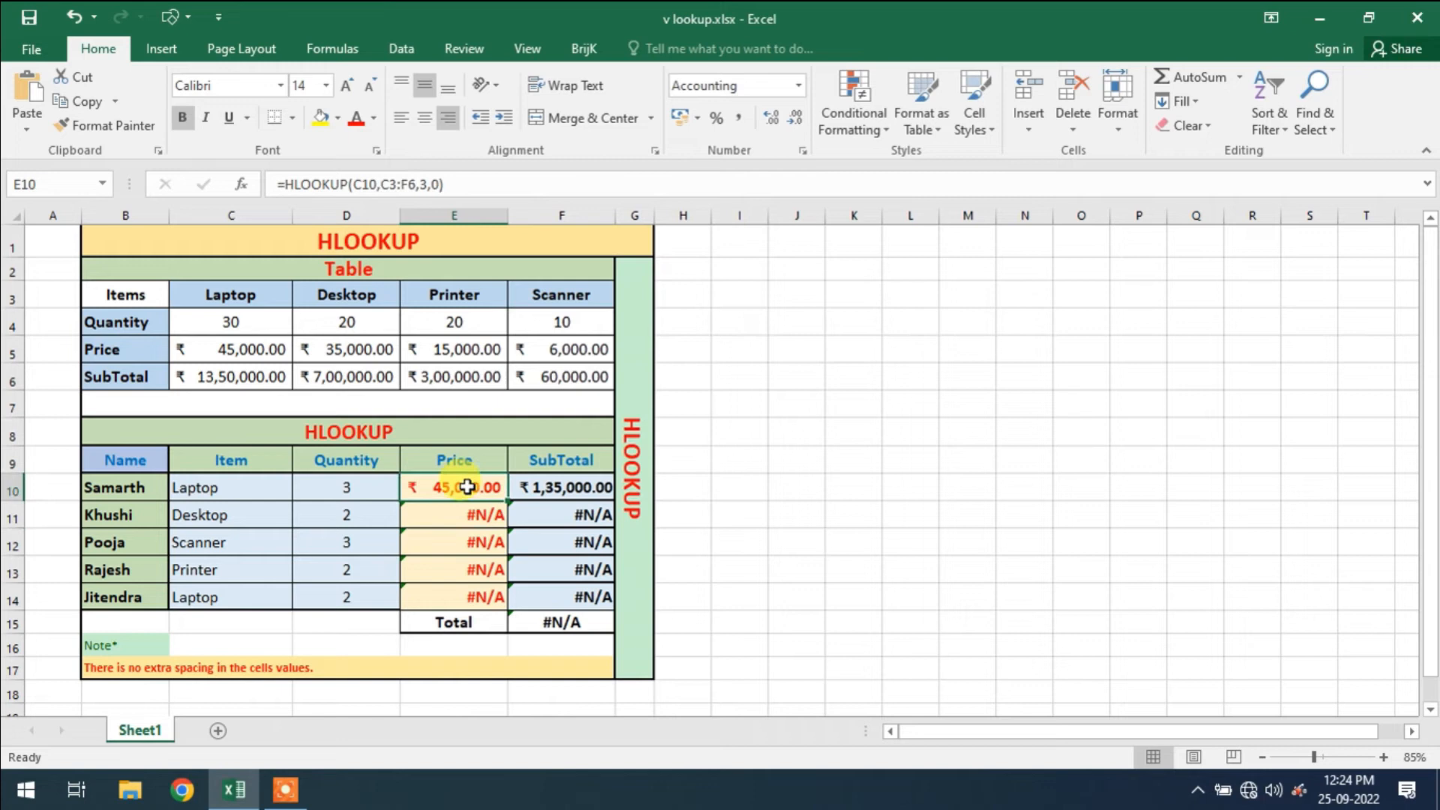
pyautogui.moveTo(467, 488)
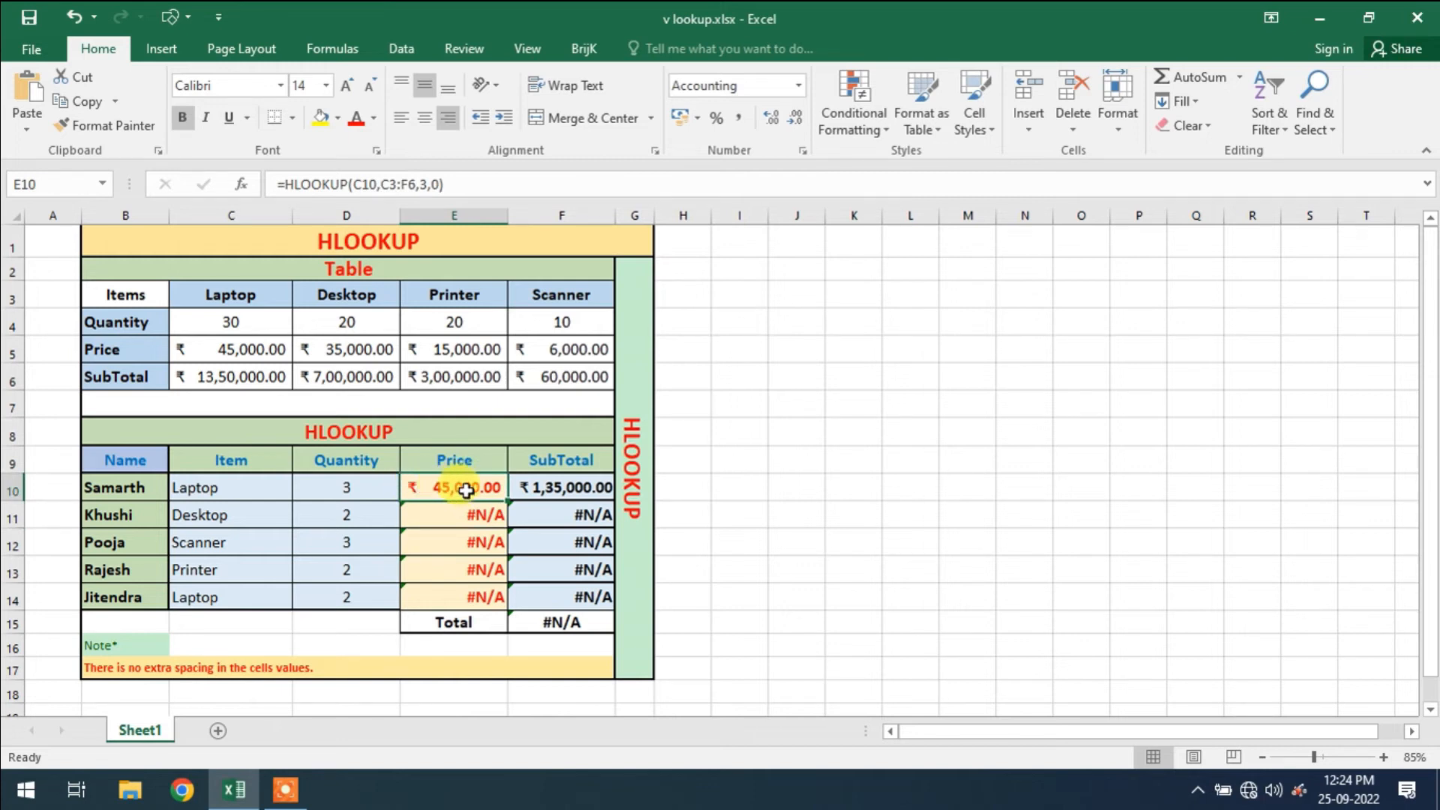
pyautogui.doubleClick(464, 488)
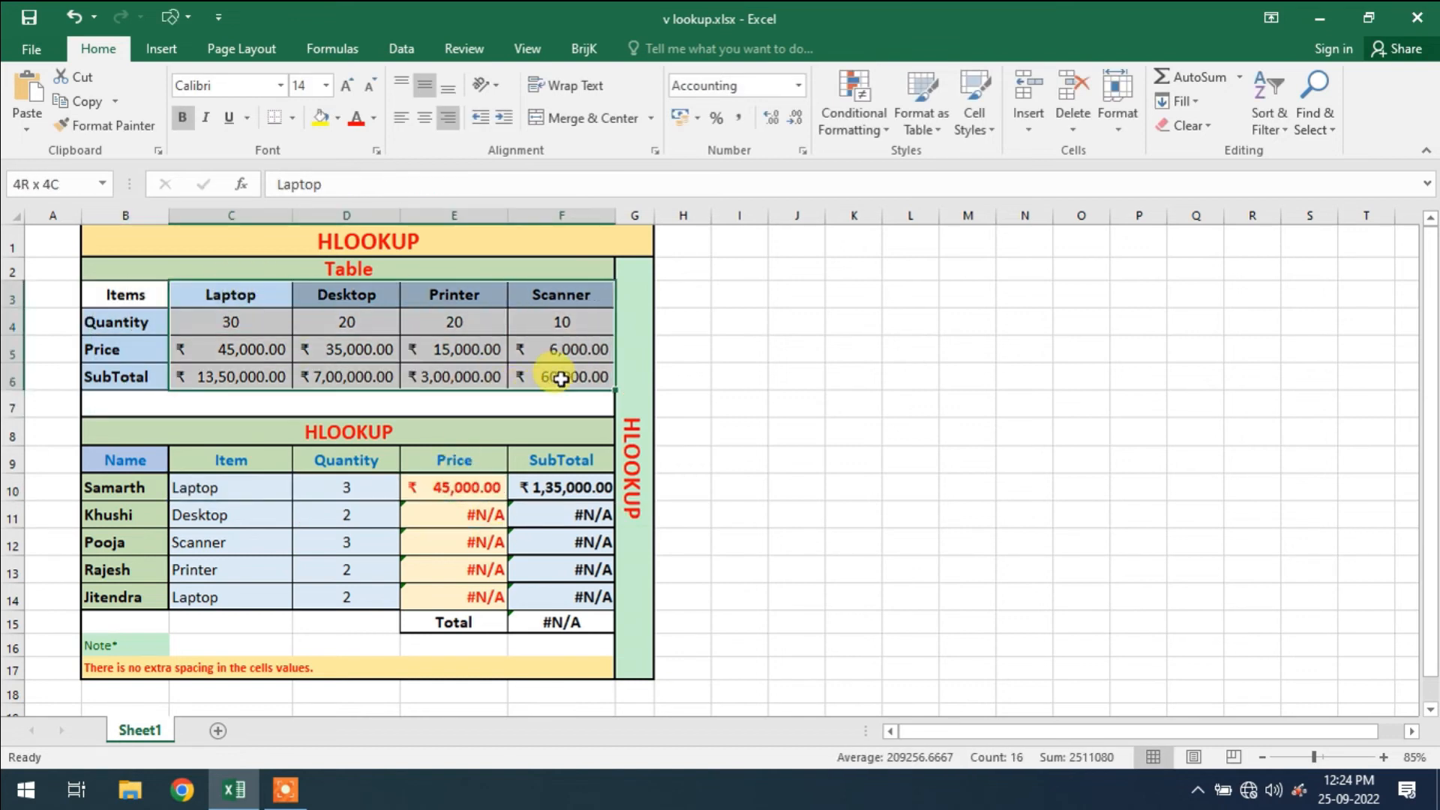
# Step: Fill E10's $C$3:$F$6 HLOOKUP down to E14 and confirm E11 keeps the fixed range, giving a 343000 total
pyautogui.click(453, 486)
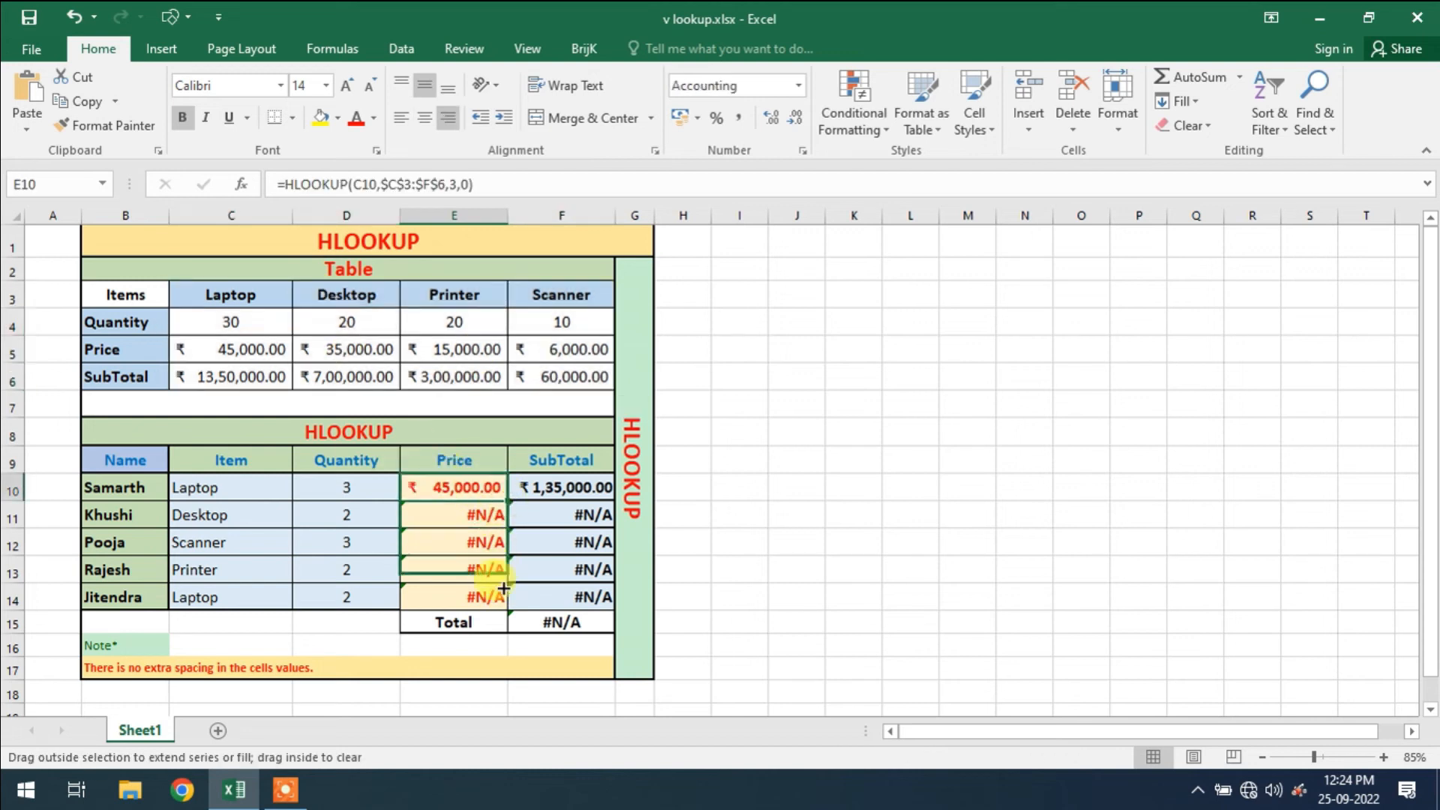
pyautogui.moveTo(485, 487); pyautogui.dragTo(484, 596)
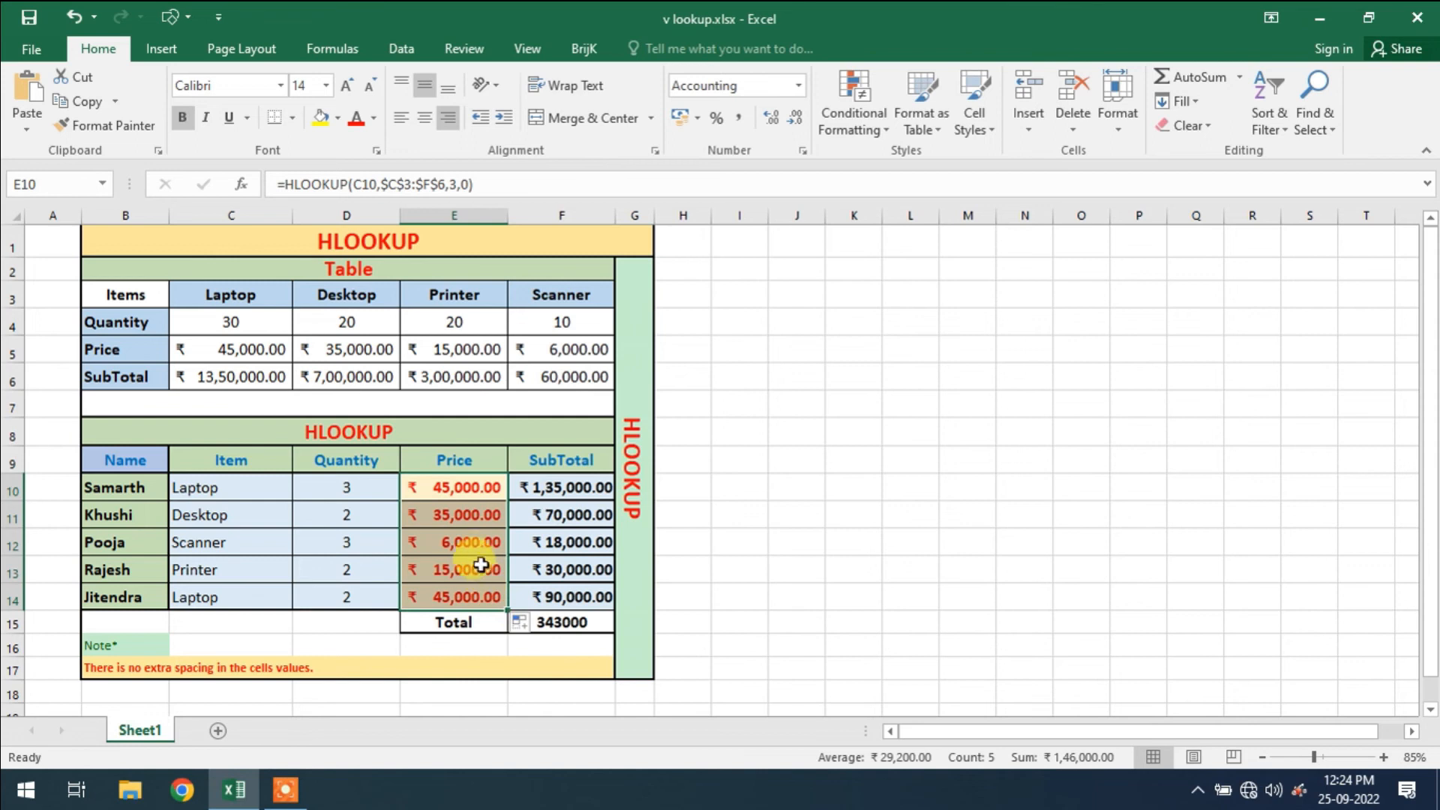
pyautogui.click(453, 514)
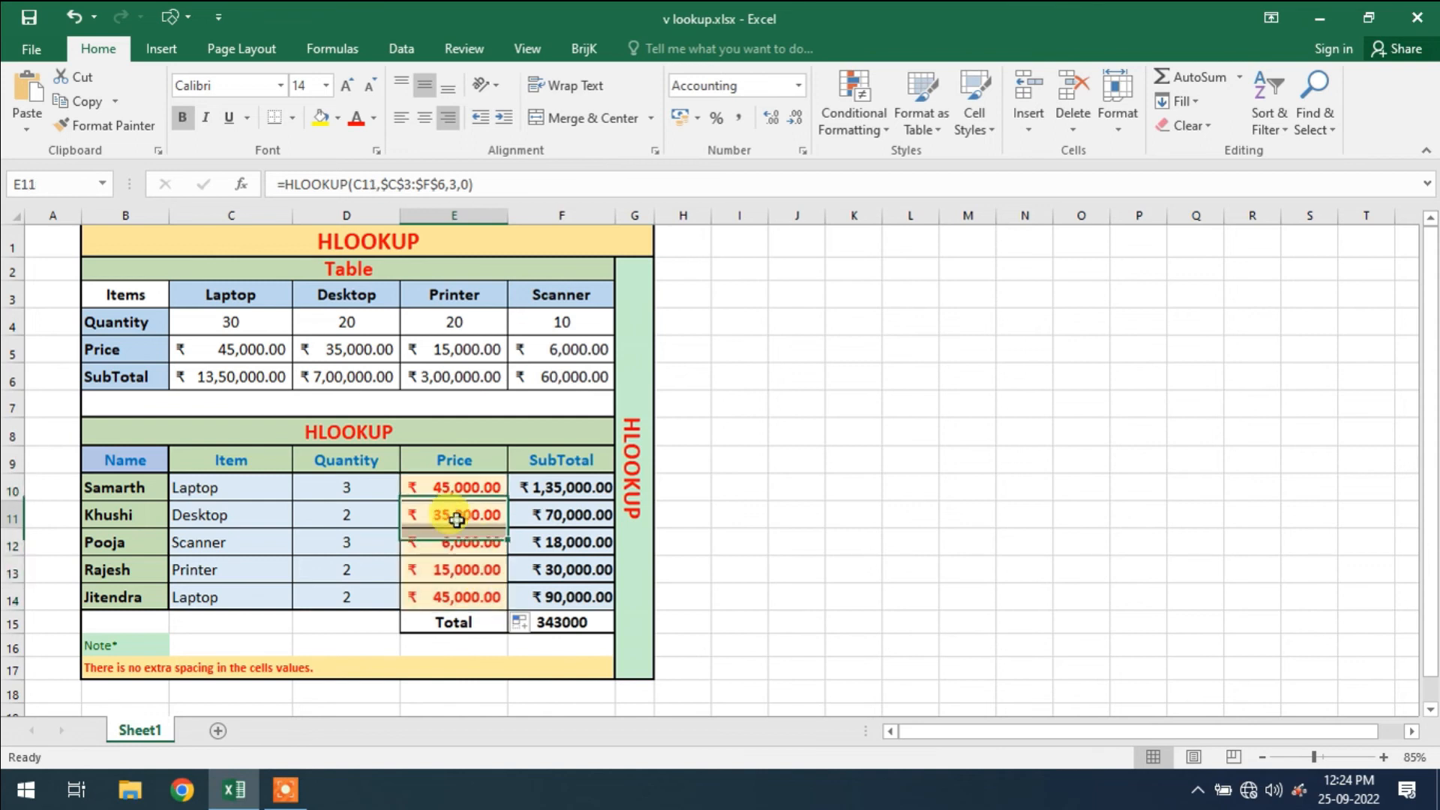
pyautogui.doubleClick(453, 514)
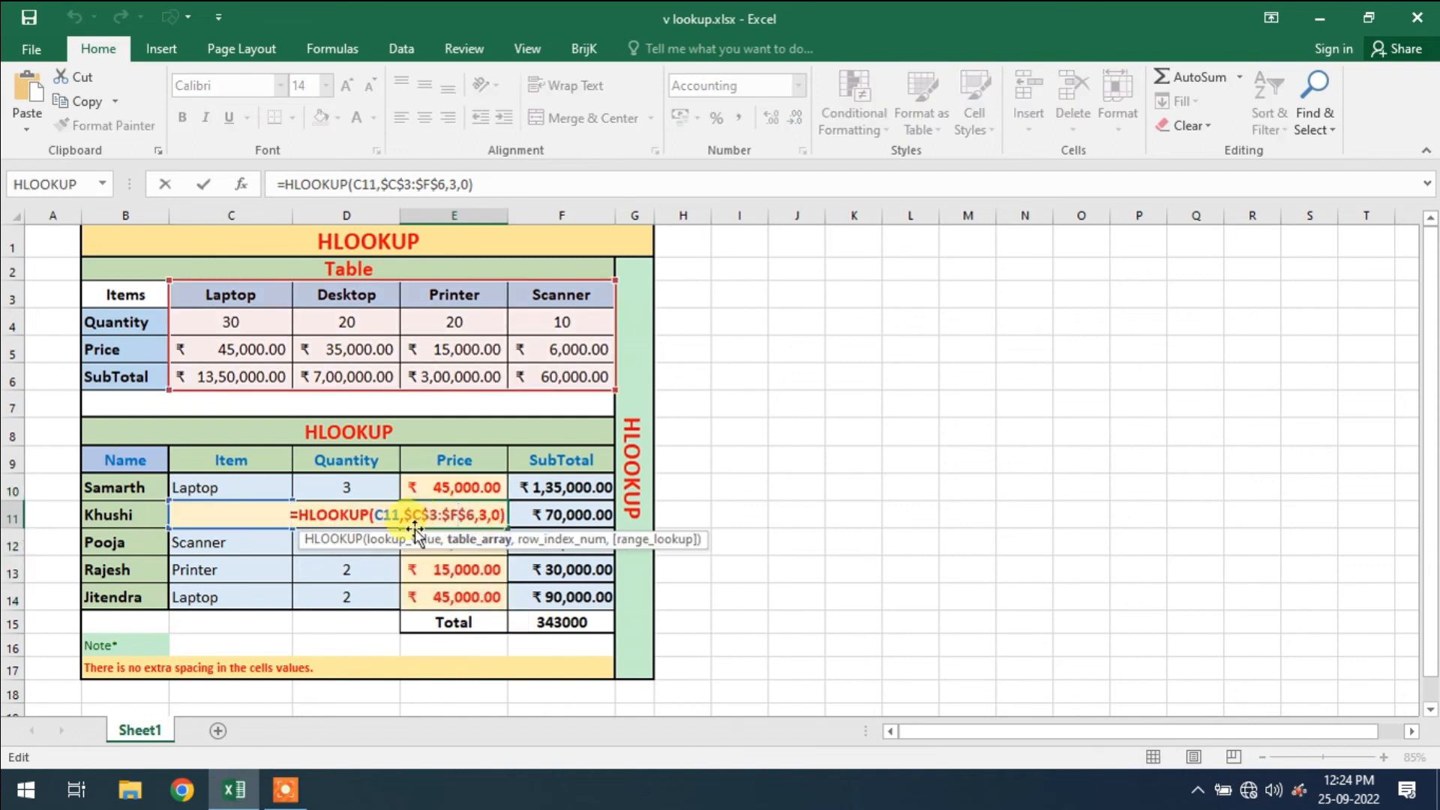